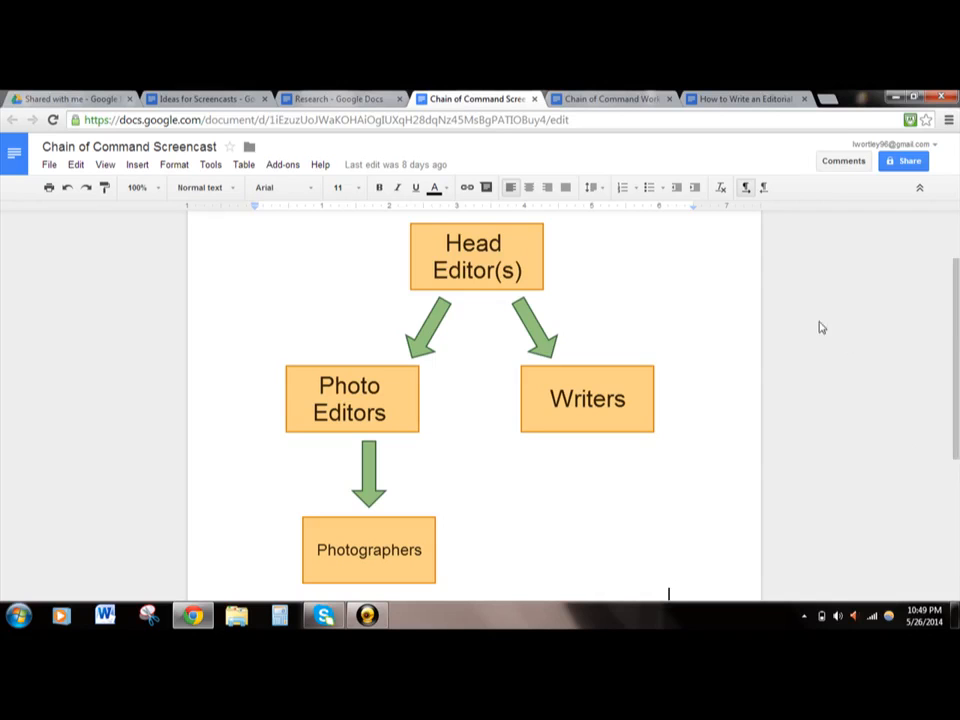
mouse_move(570, 304)
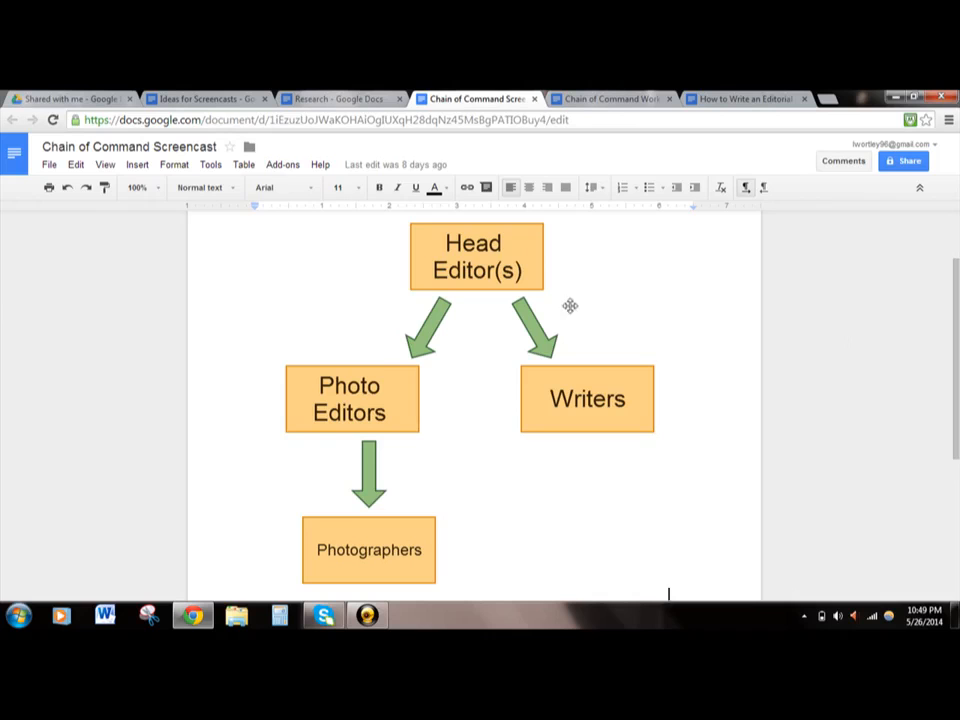
mouse_move(518, 264)
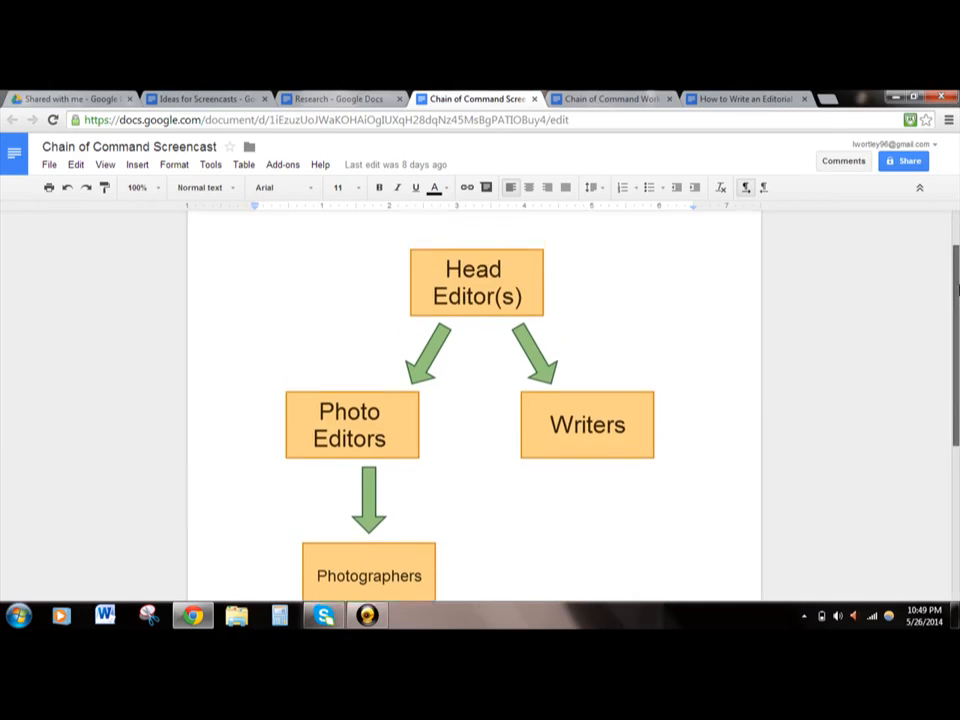
scroll(down, 3)
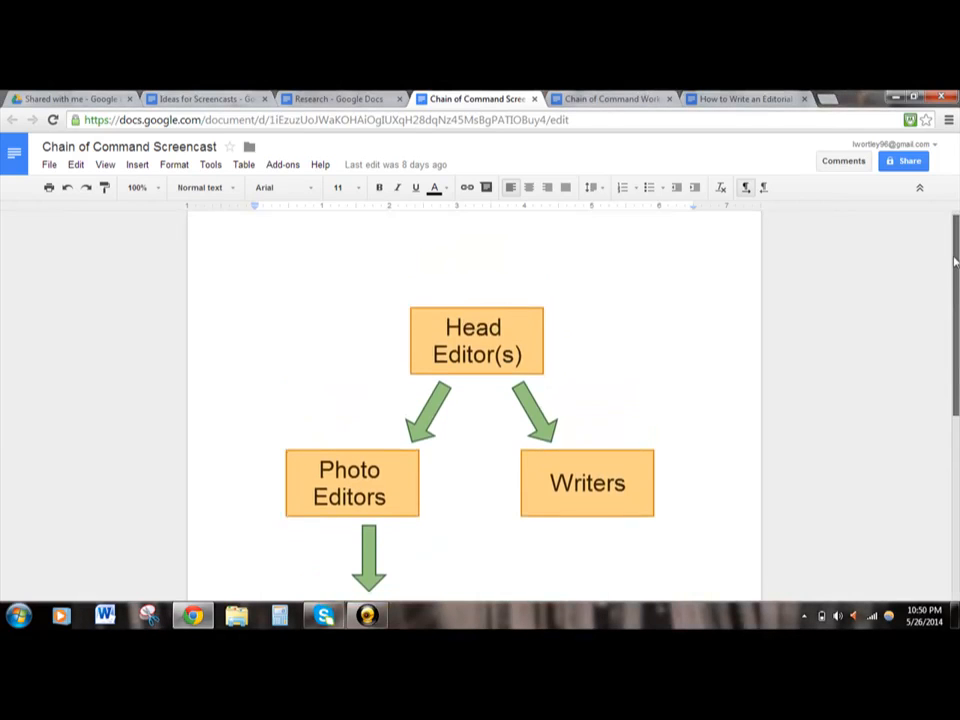
scroll(down, 3)
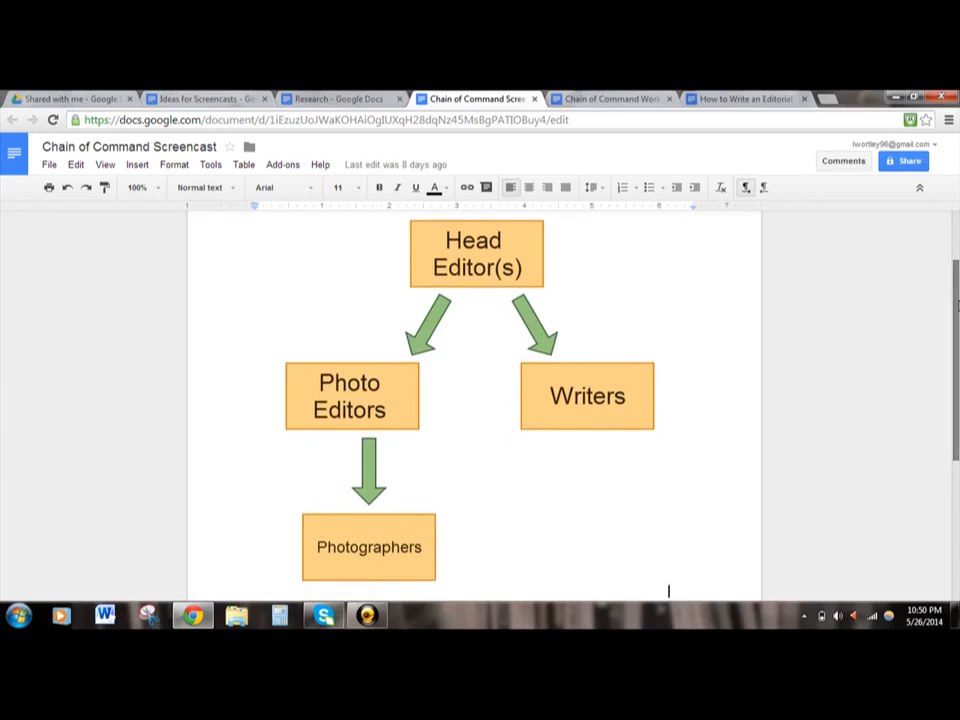
mouse_move(556, 284)
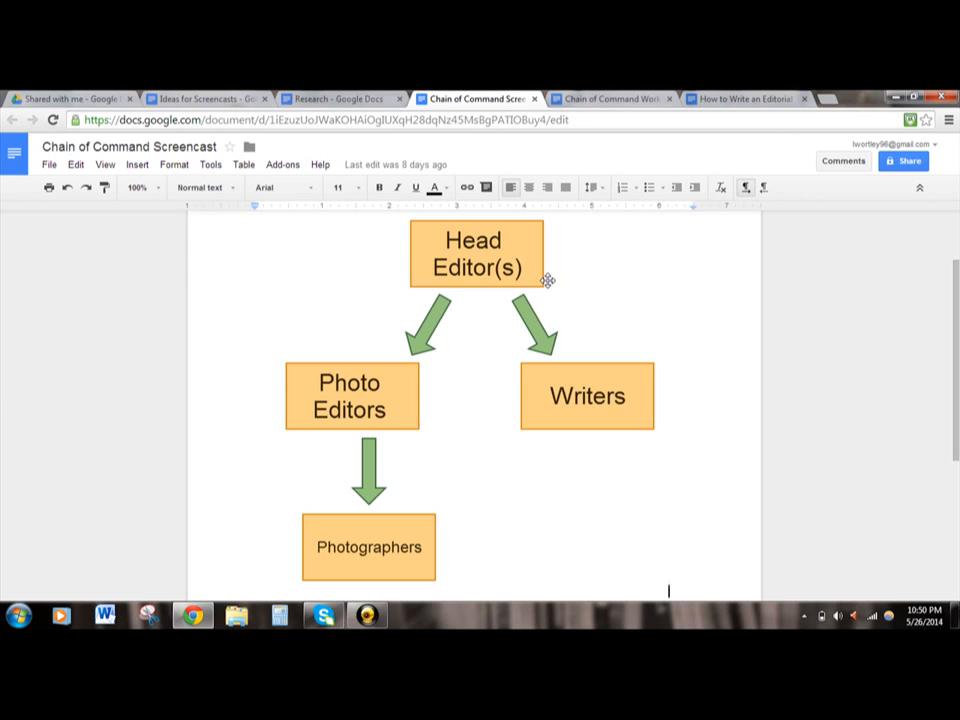
mouse_move(408, 428)
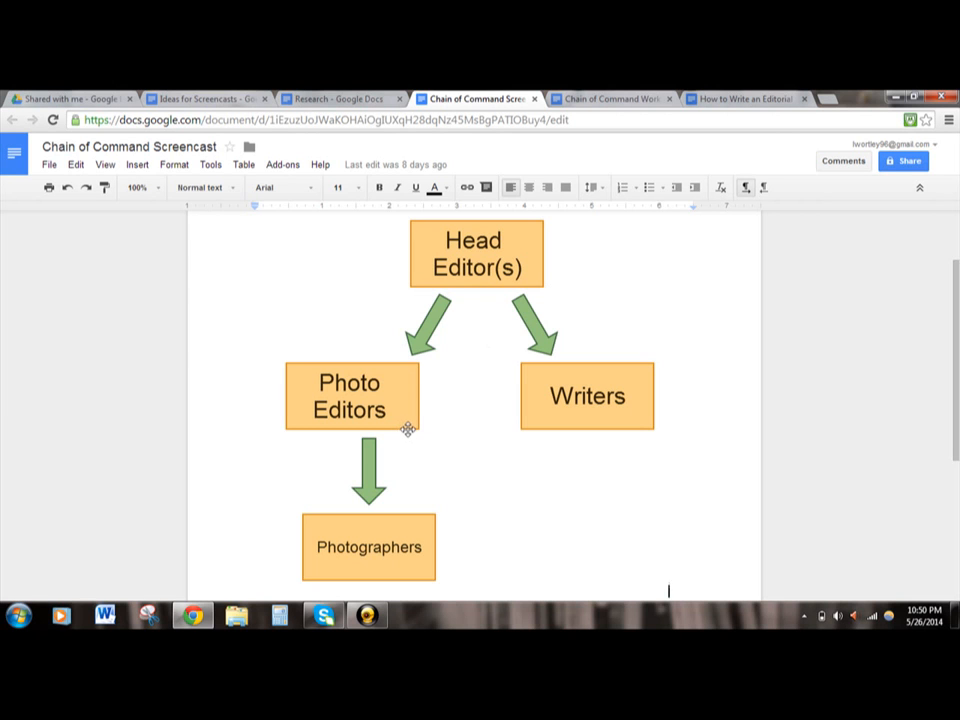
mouse_move(440, 410)
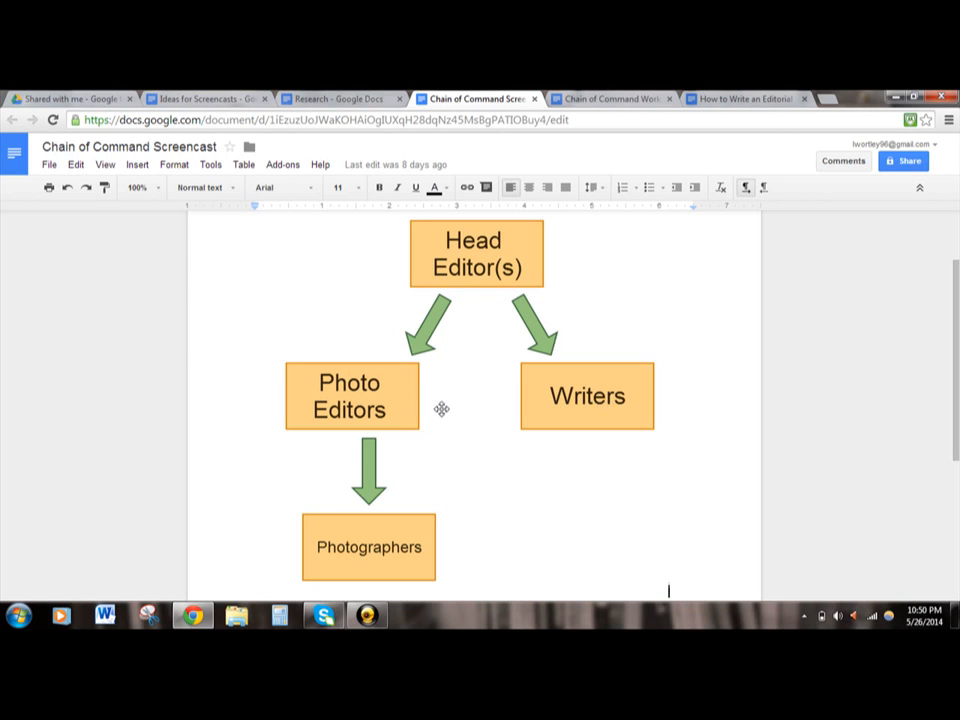
mouse_move(408, 452)
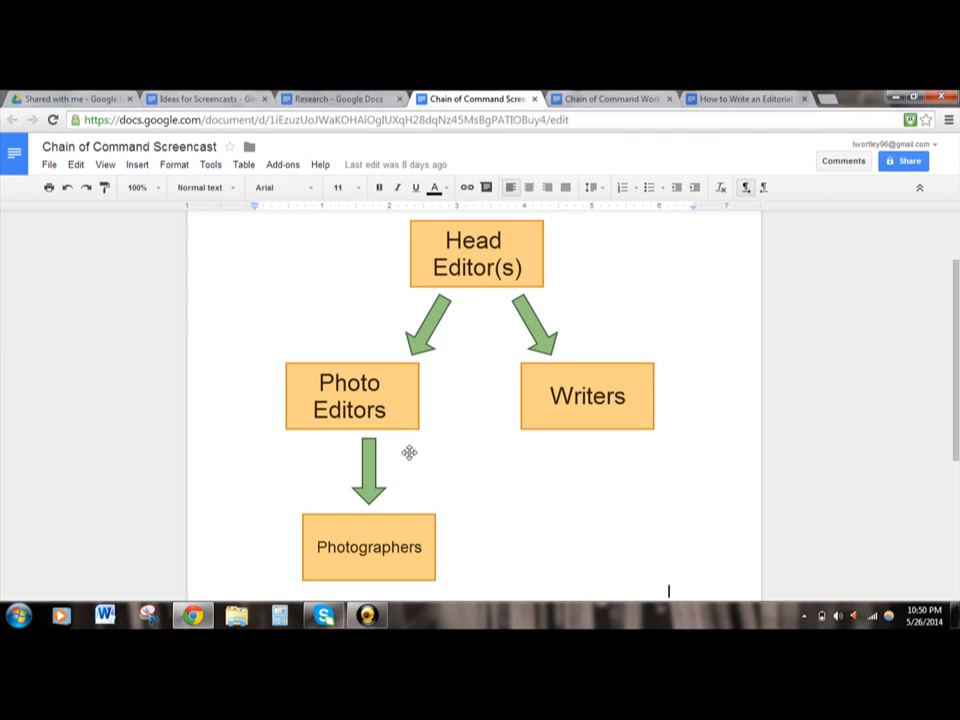
mouse_move(404, 384)
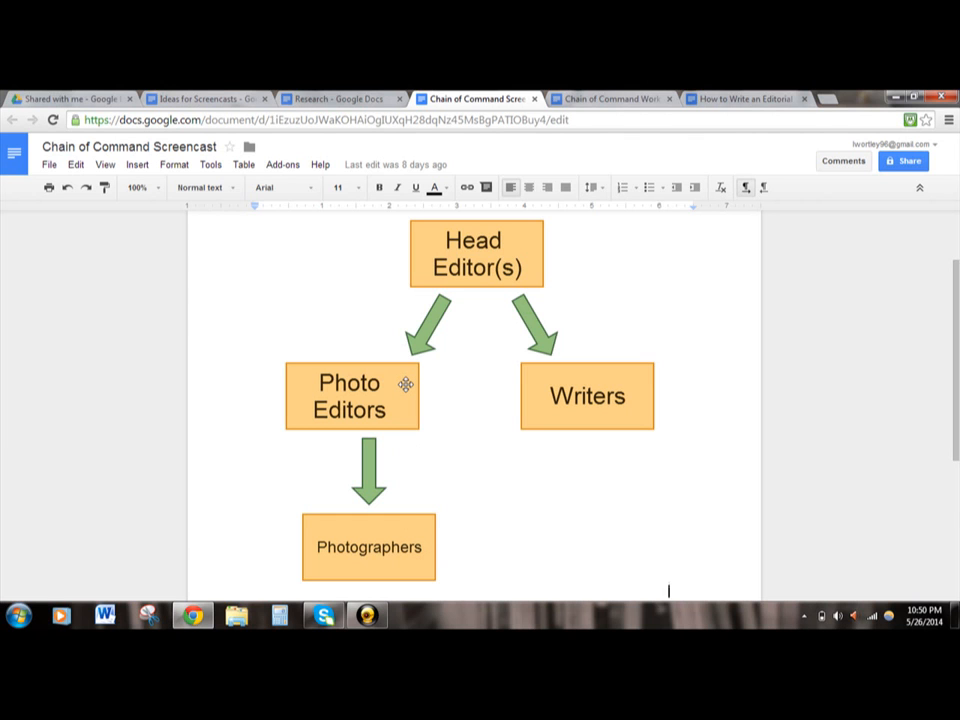
mouse_move(638, 378)
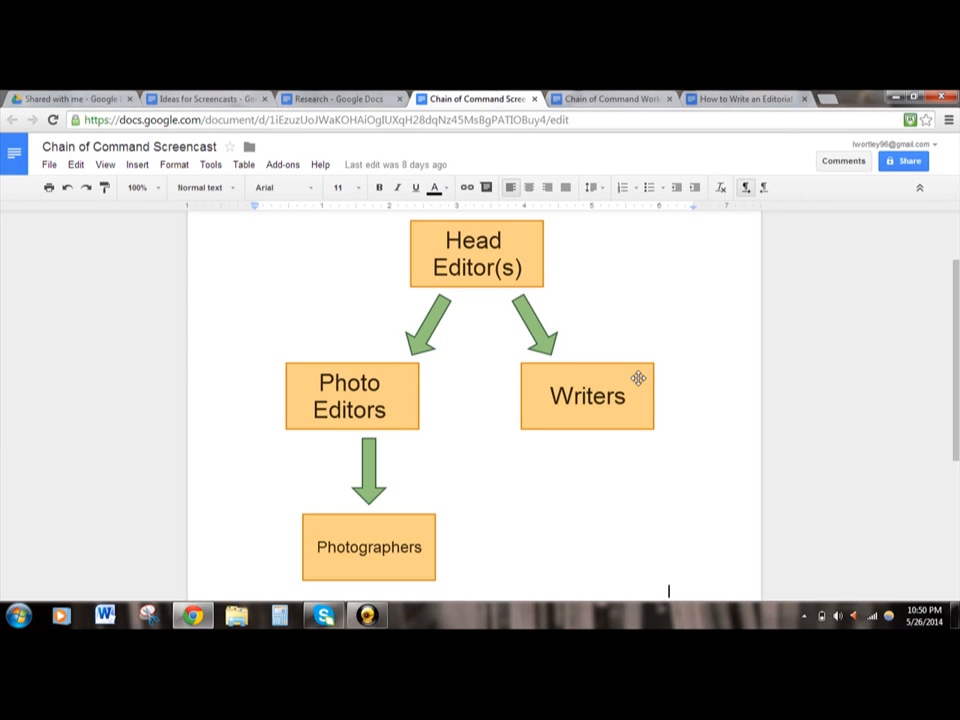
mouse_move(632, 372)
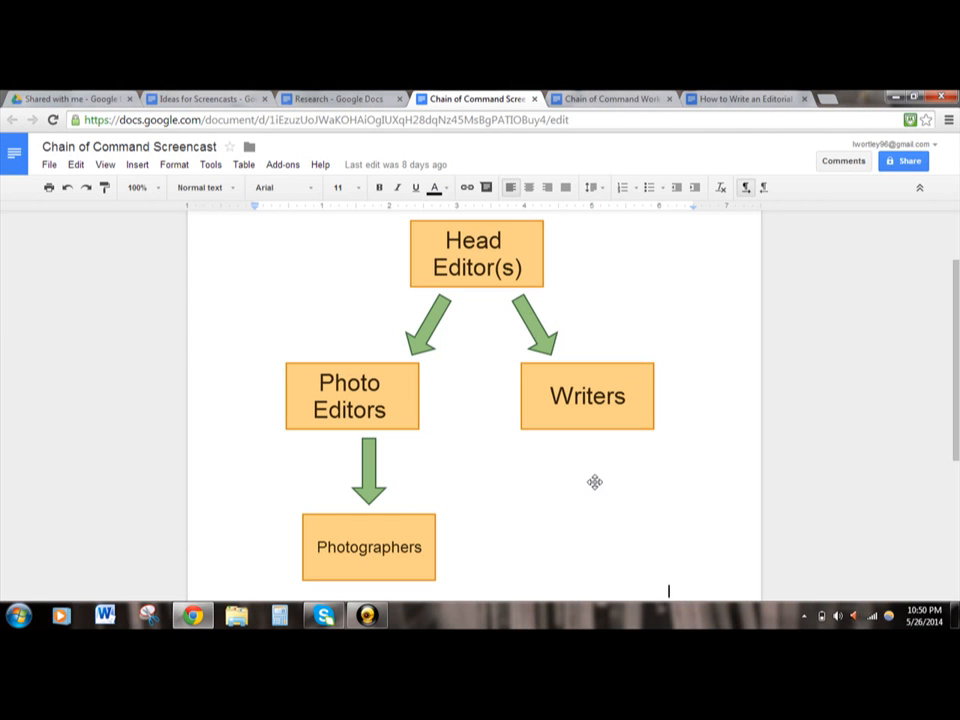
mouse_move(596, 400)
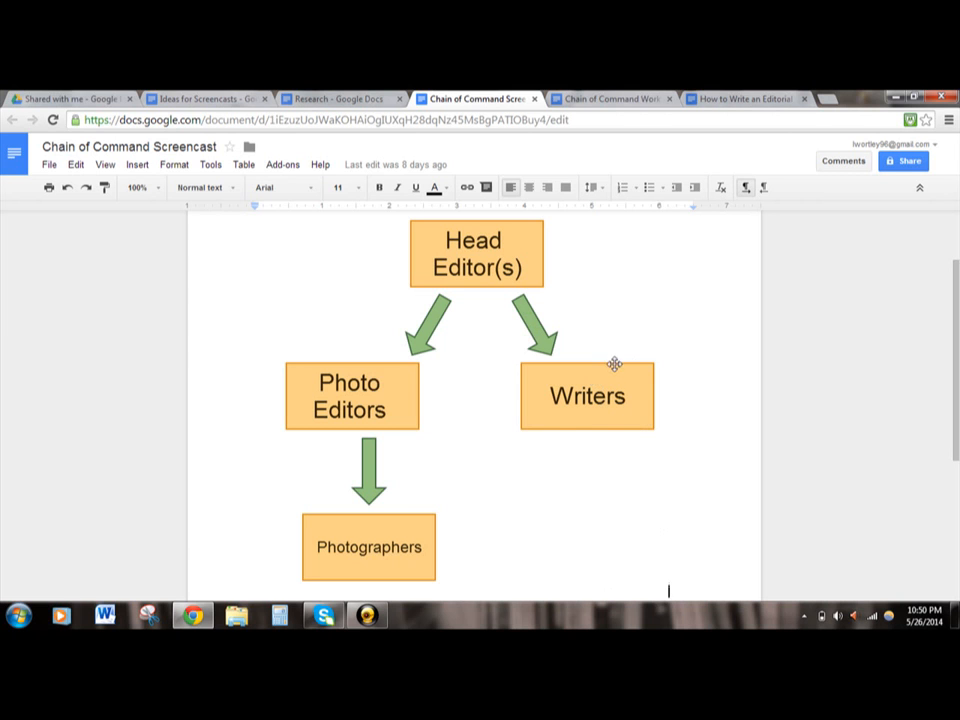
mouse_move(564, 400)
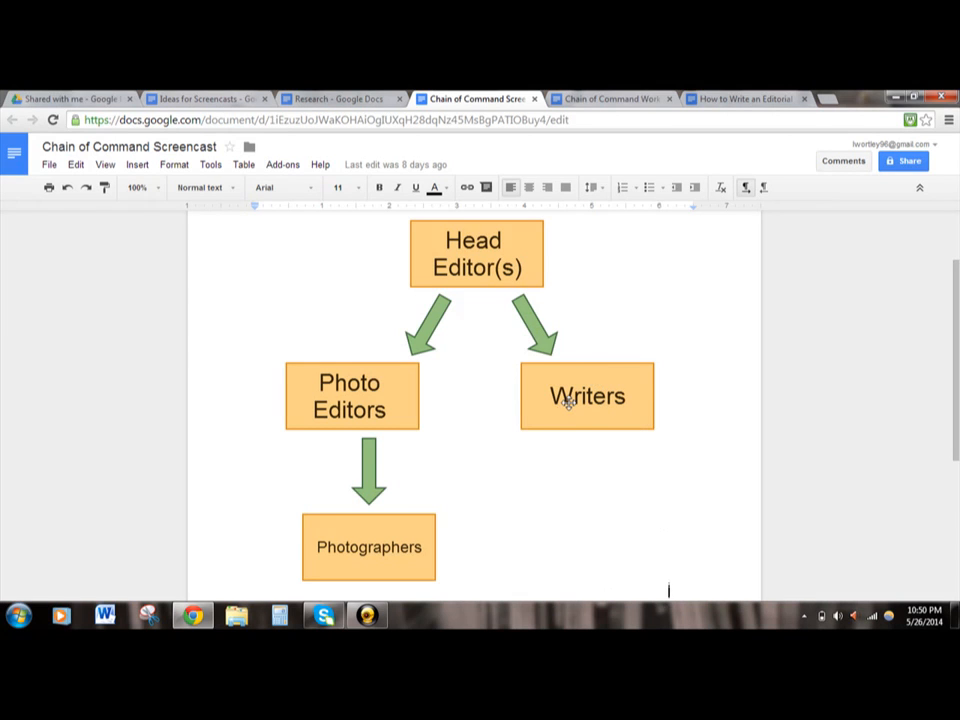
mouse_move(448, 310)
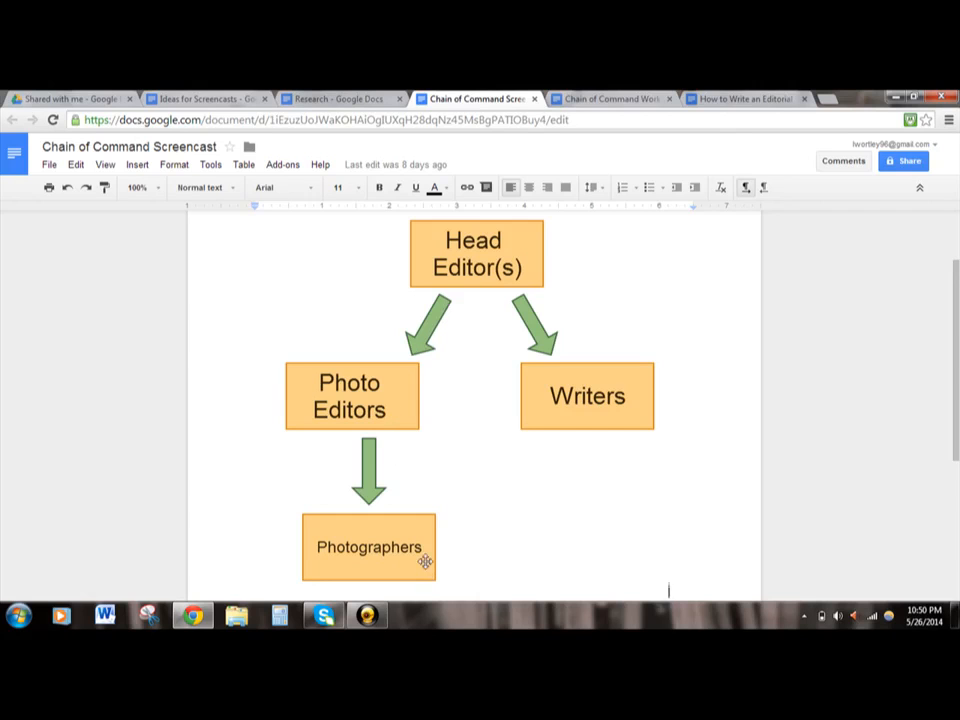
mouse_move(550, 416)
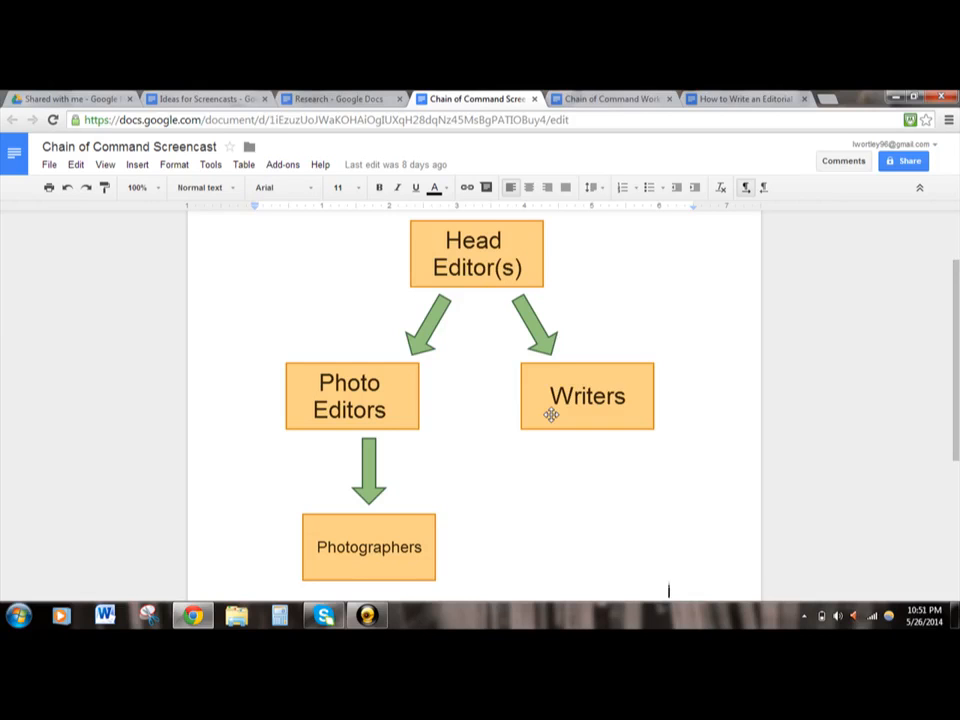
mouse_move(396, 510)
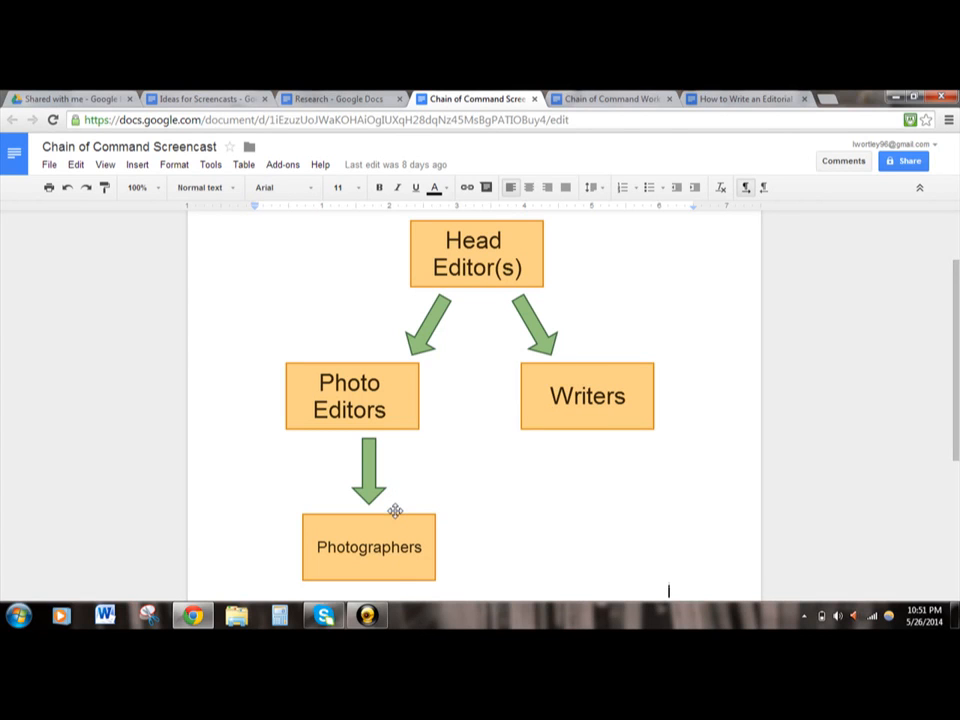